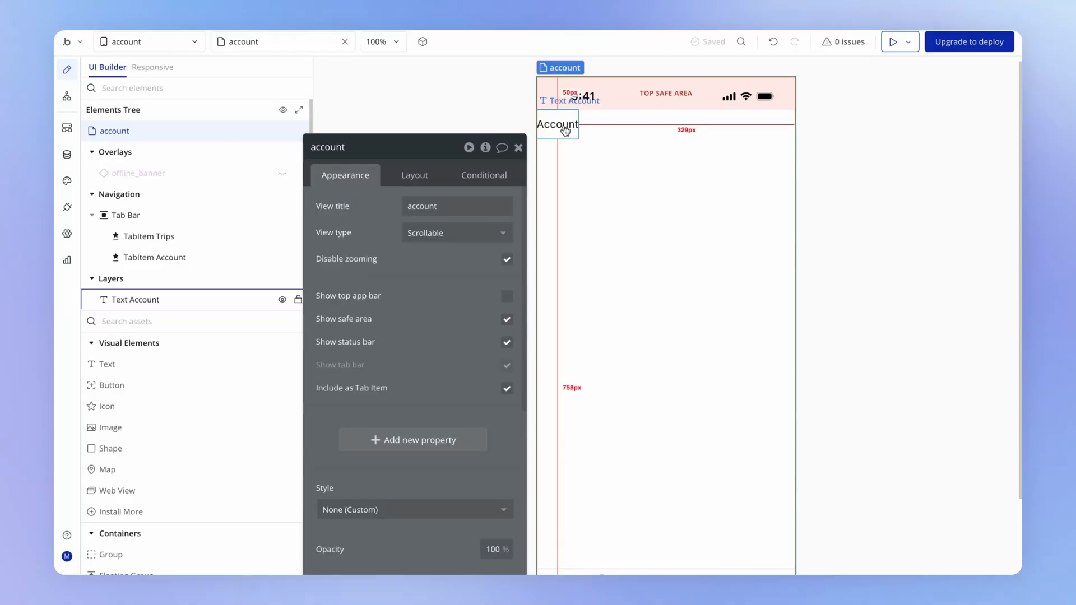
- Select the 'Account' text element and open its text content for editing
{"action": "left_click", "coordinate": [556, 125]}
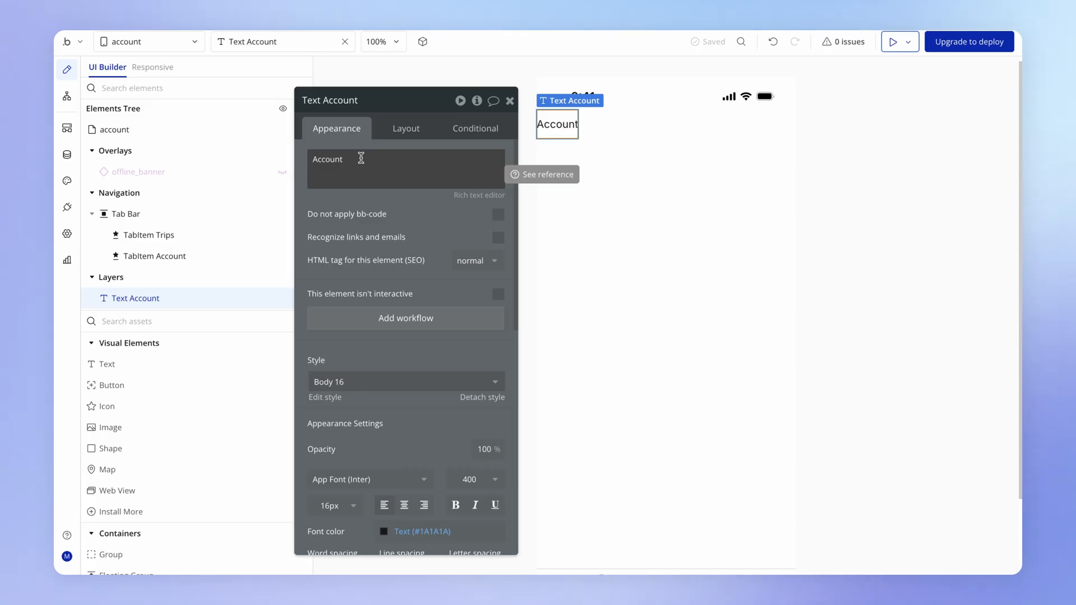
{"action": "double_click", "coordinate": [327, 159]}
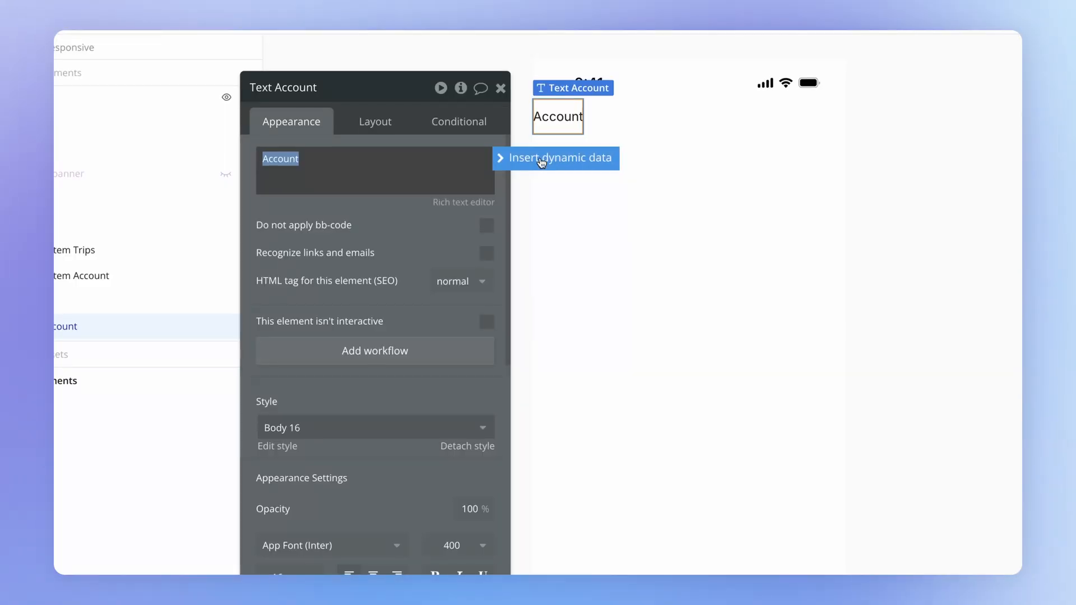
- Swap the static 'Account' wording for dynamic Current date/time data
{"action": "left_click", "coordinate": [561, 158]}
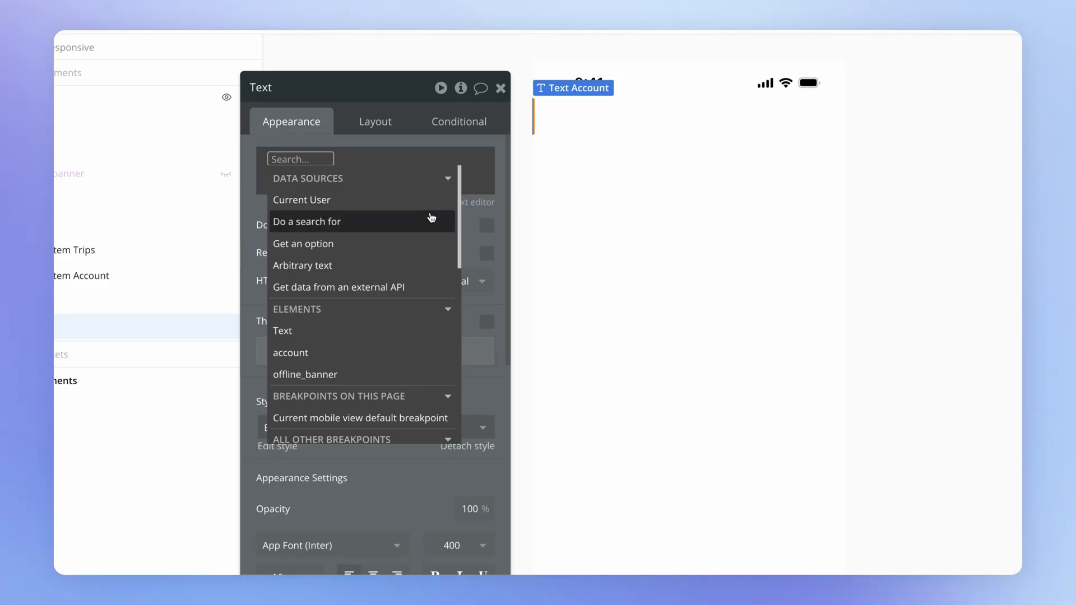
{"action": "mouse_move", "coordinate": [431, 217]}
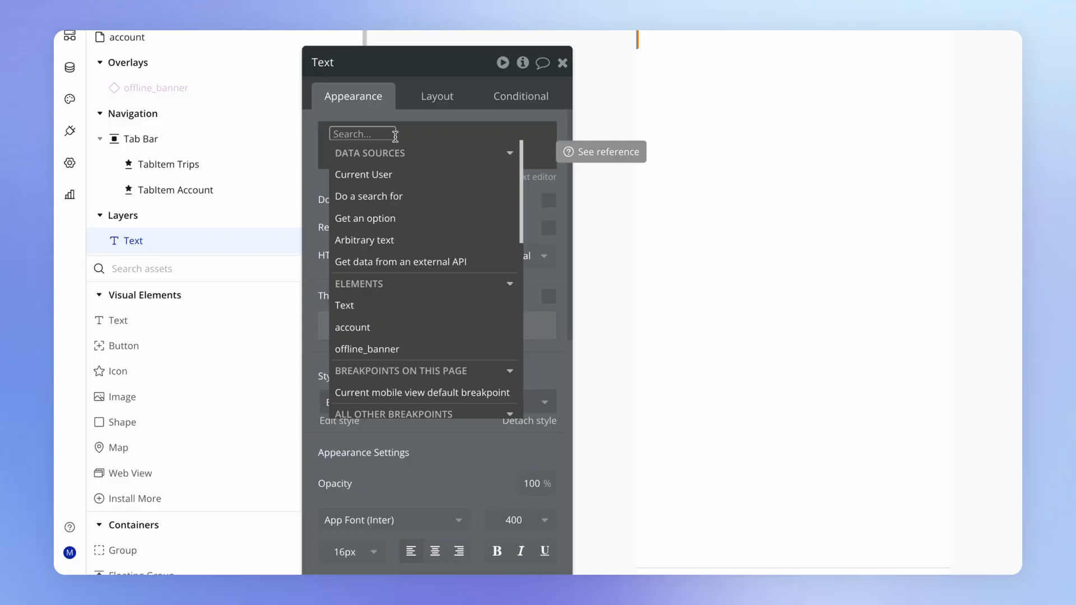
{"action": "type", "text": "curren"}
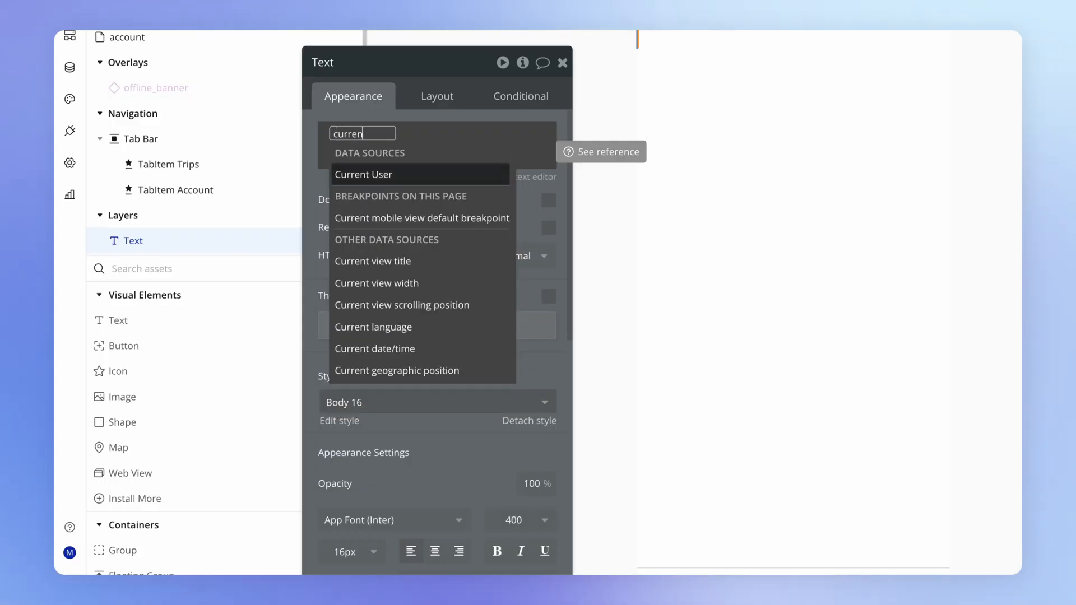
{"action": "mouse_move", "coordinate": [423, 352]}
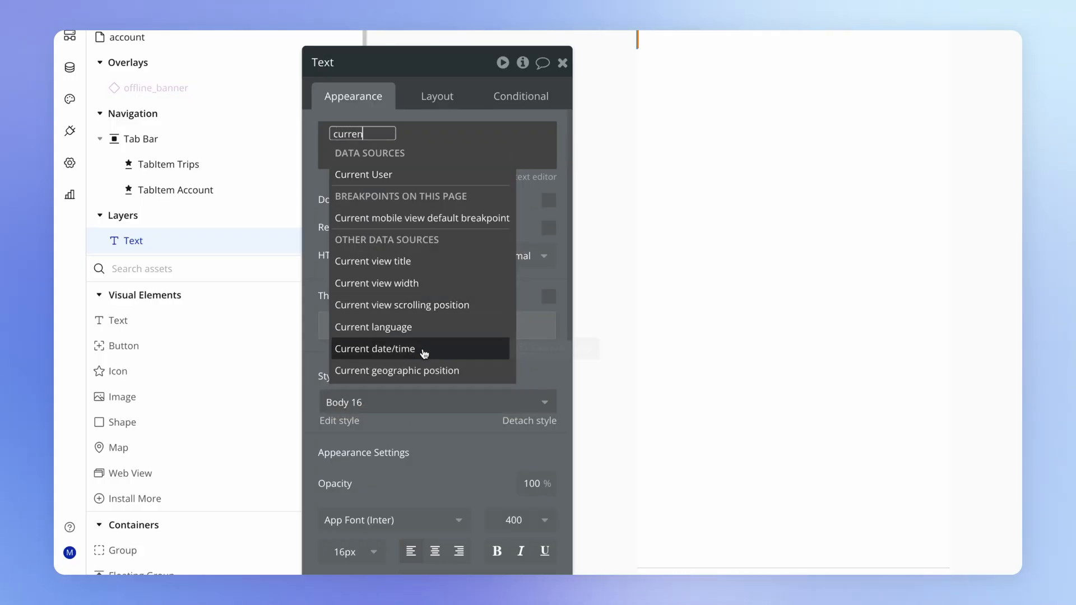
{"action": "left_click", "coordinate": [375, 349]}
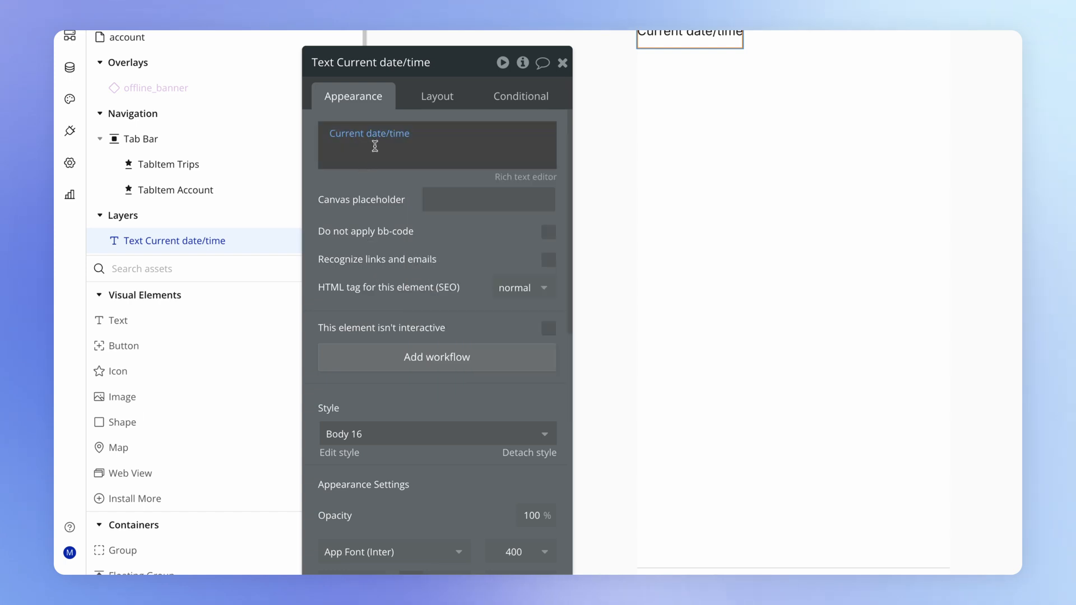
{"action": "mouse_move", "coordinate": [384, 138]}
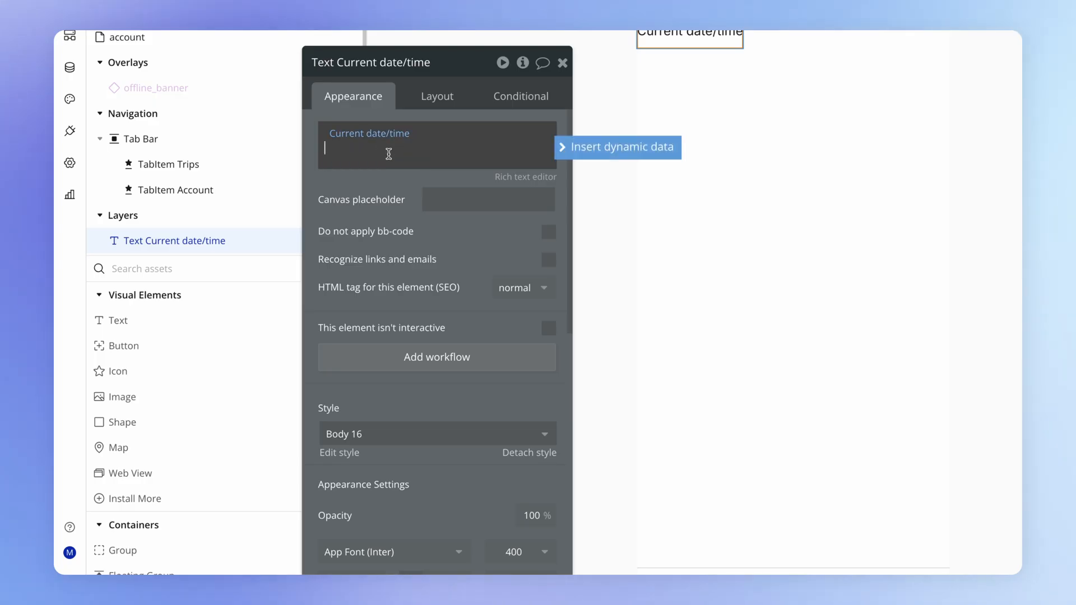
- Add the label 'Current date/time' alongside the dynamic date value
{"action": "type", "text": "Current date"}
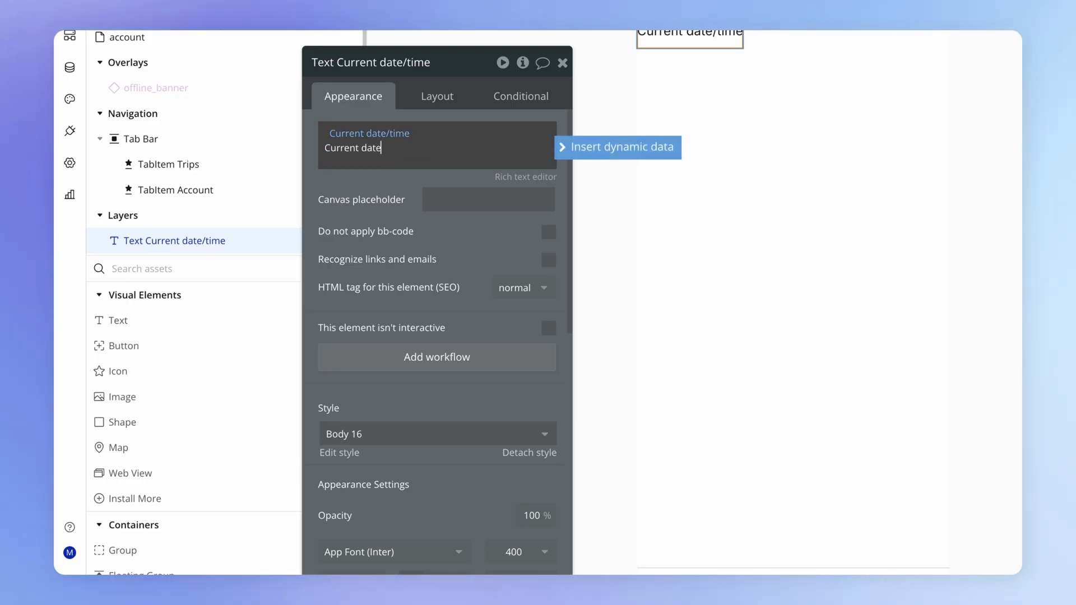
{"action": "type", "text": "/time"}
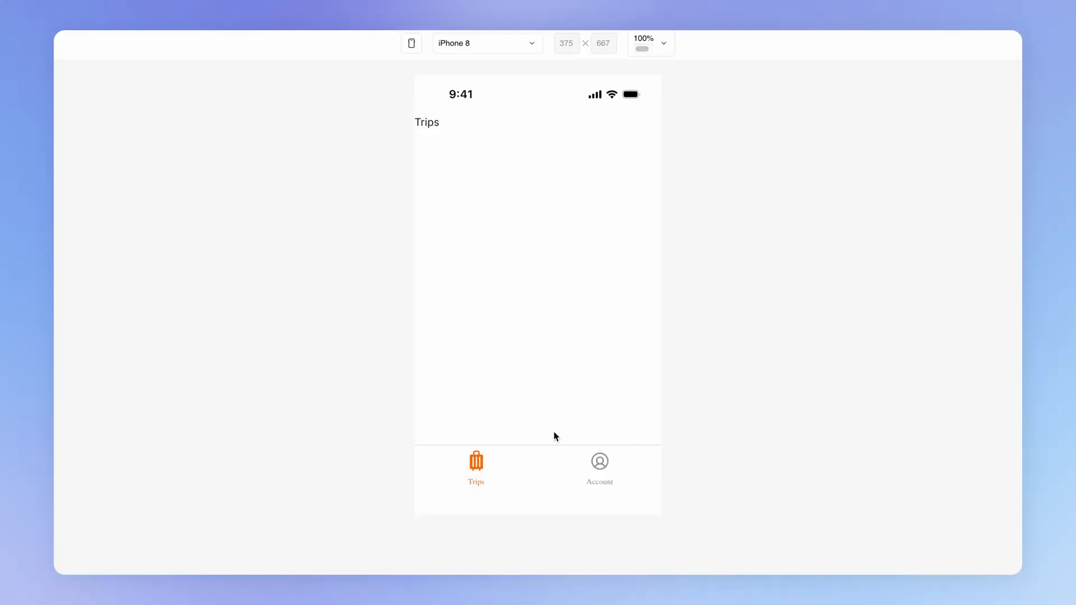
- Check the live date and time on the previewed Account screen
{"action": "left_click", "coordinate": [598, 469]}
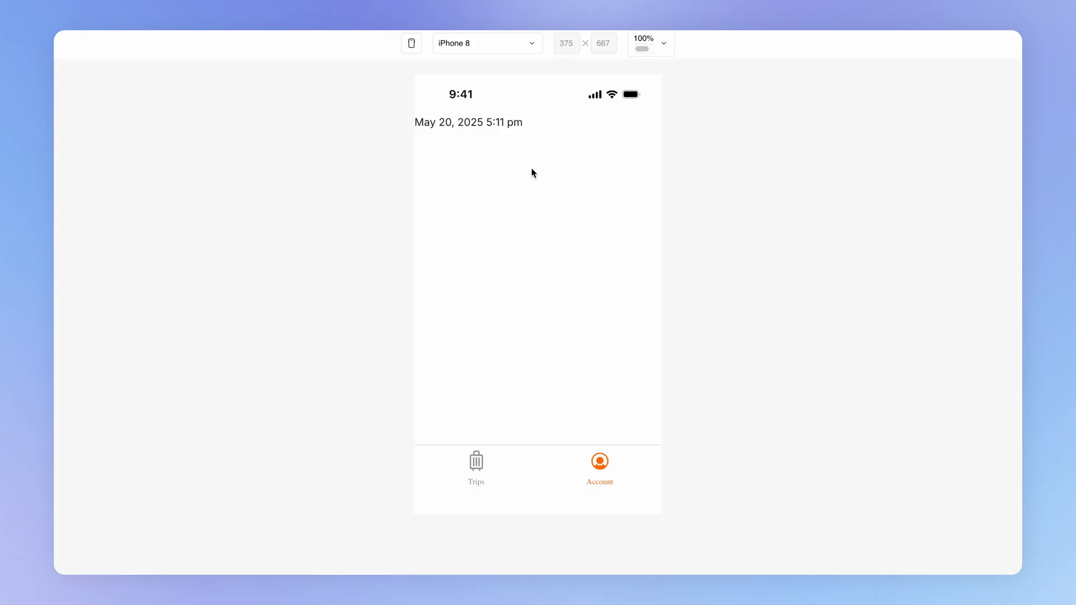
{"action": "triple_click", "coordinate": [468, 122]}
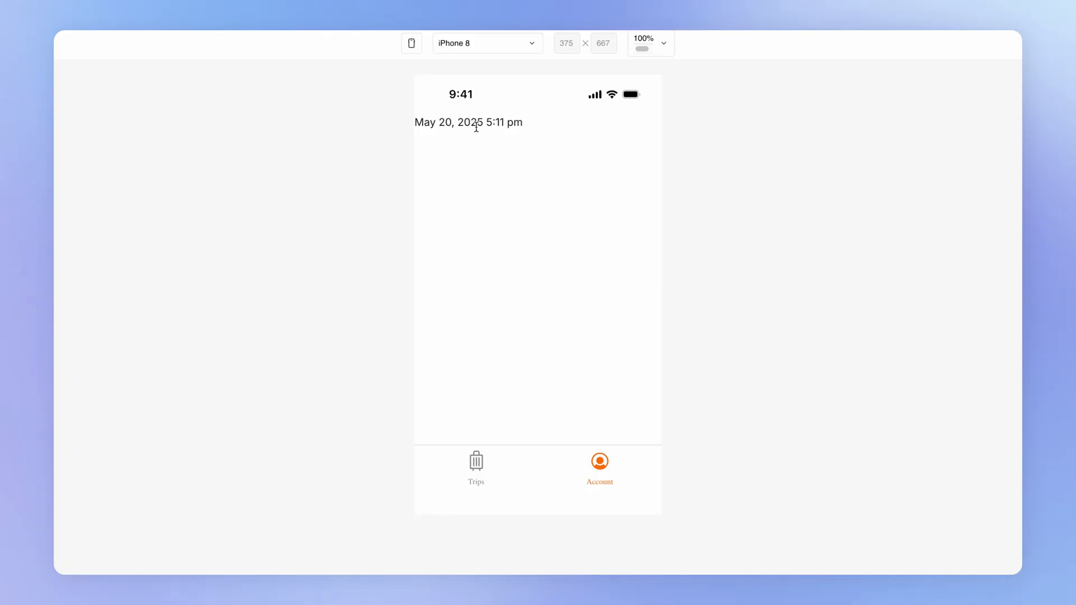
{"action": "double_click", "coordinate": [432, 122]}
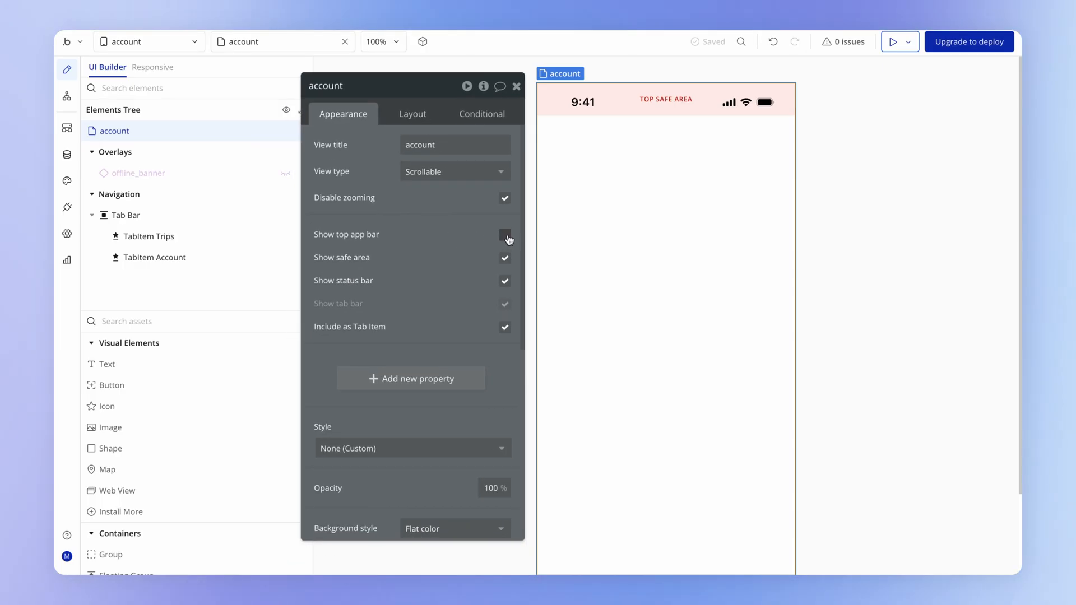
- Enable 'Show top app bar' on the account view and review the title colour options
{"action": "left_click", "coordinate": [504, 235]}
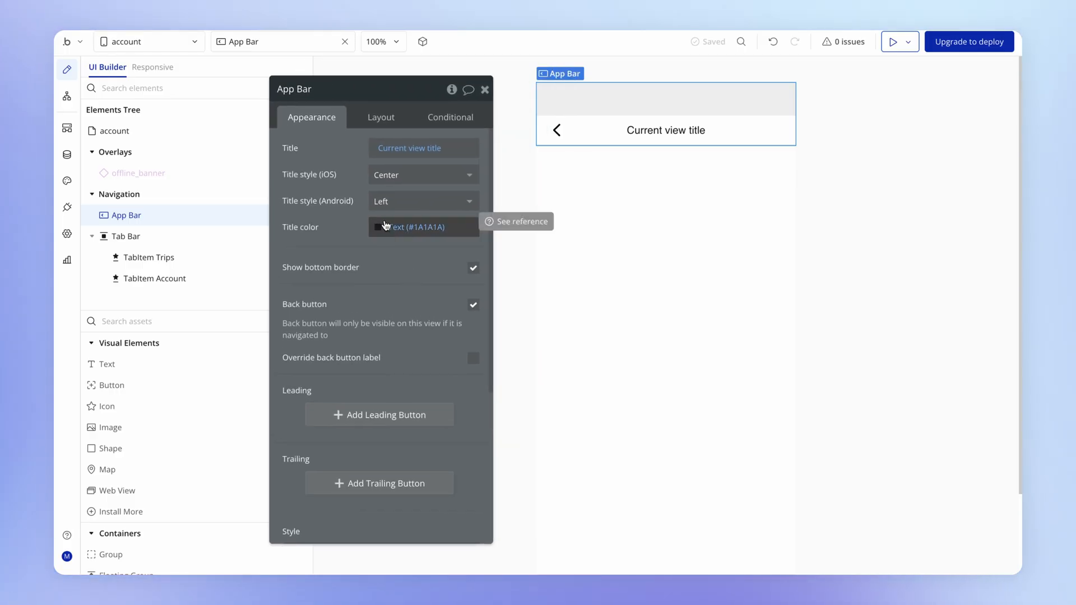
{"action": "left_click", "coordinate": [422, 227]}
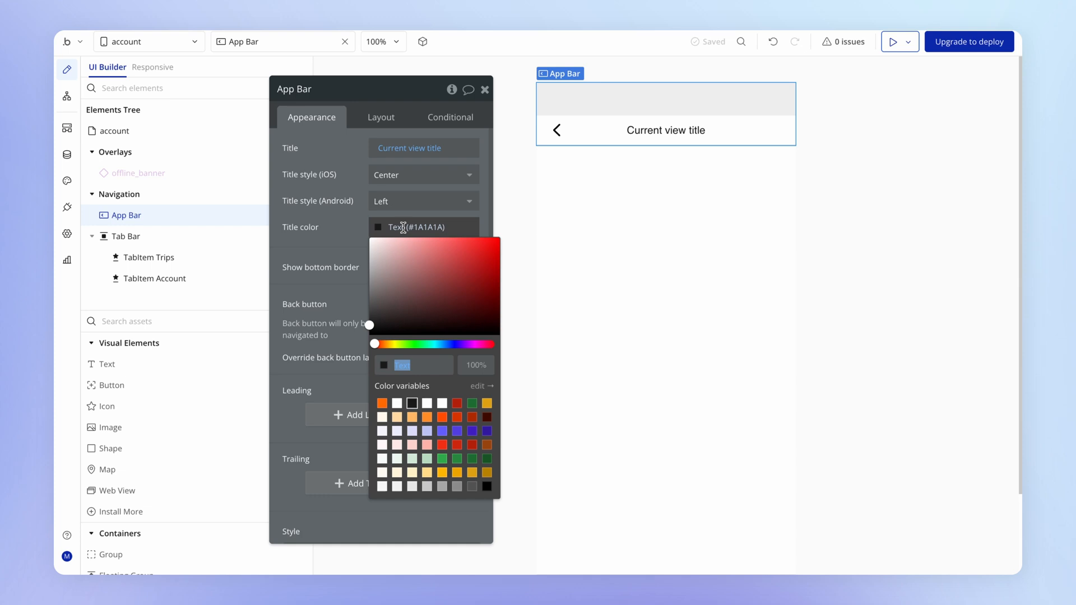
{"action": "left_click", "coordinate": [346, 239]}
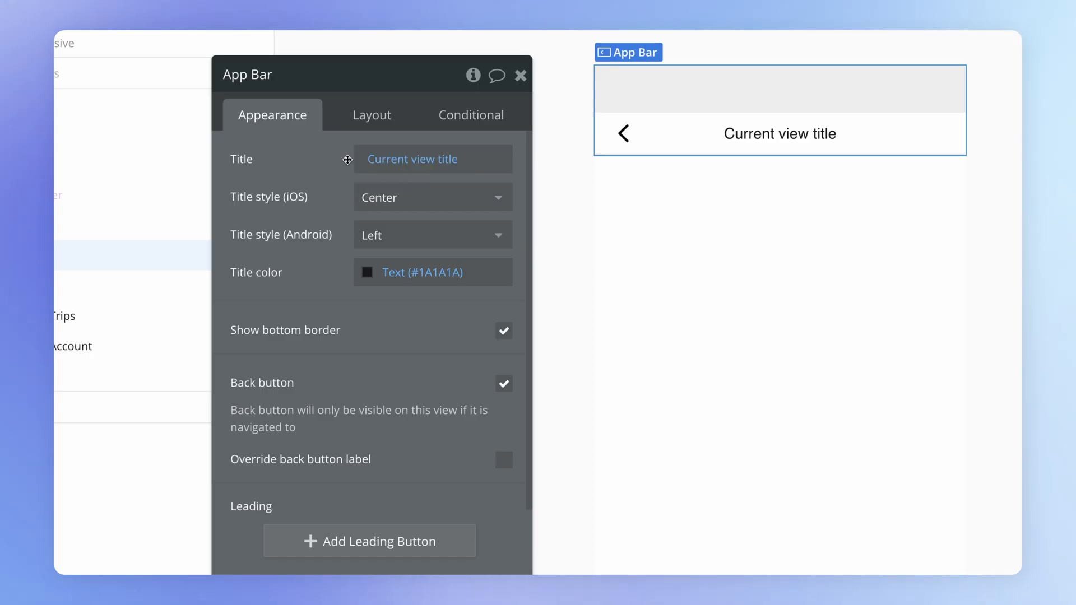
{"action": "left_click", "coordinate": [520, 76]}
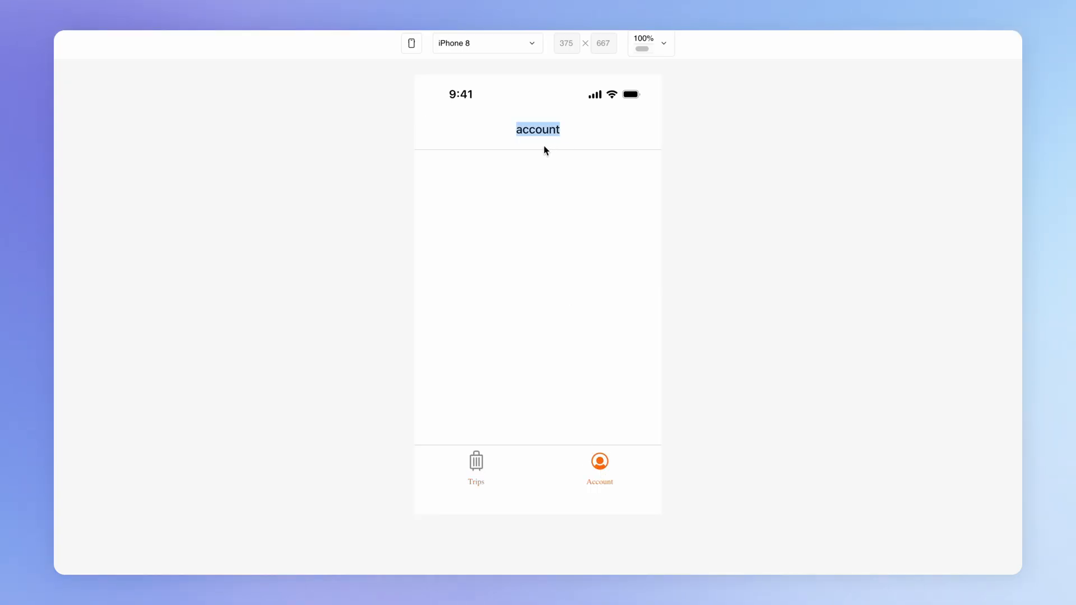
{"action": "left_click", "coordinate": [541, 151]}
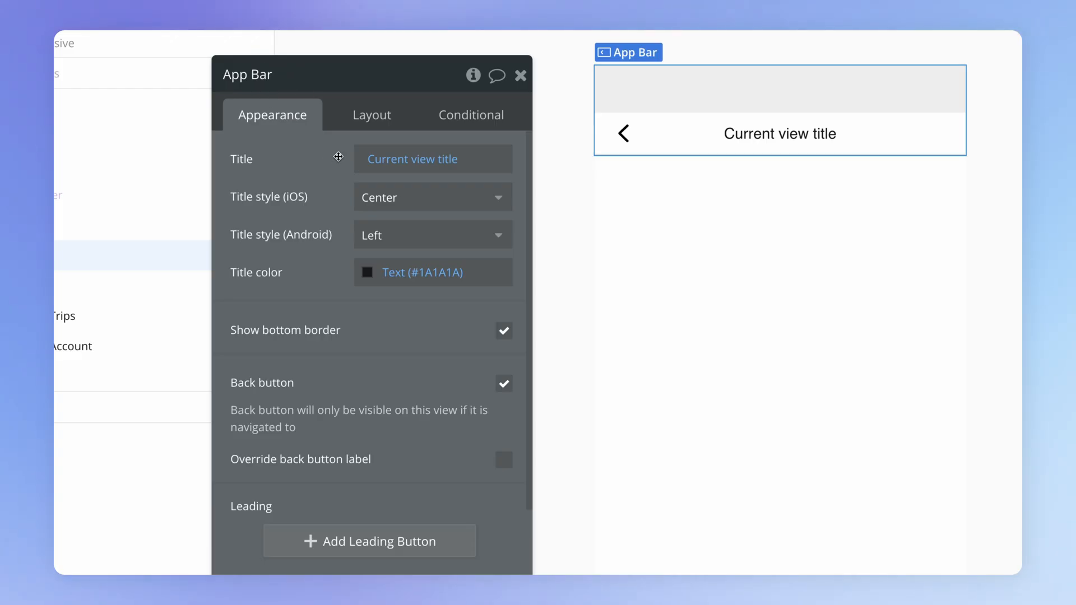
{"action": "mouse_move", "coordinate": [412, 158]}
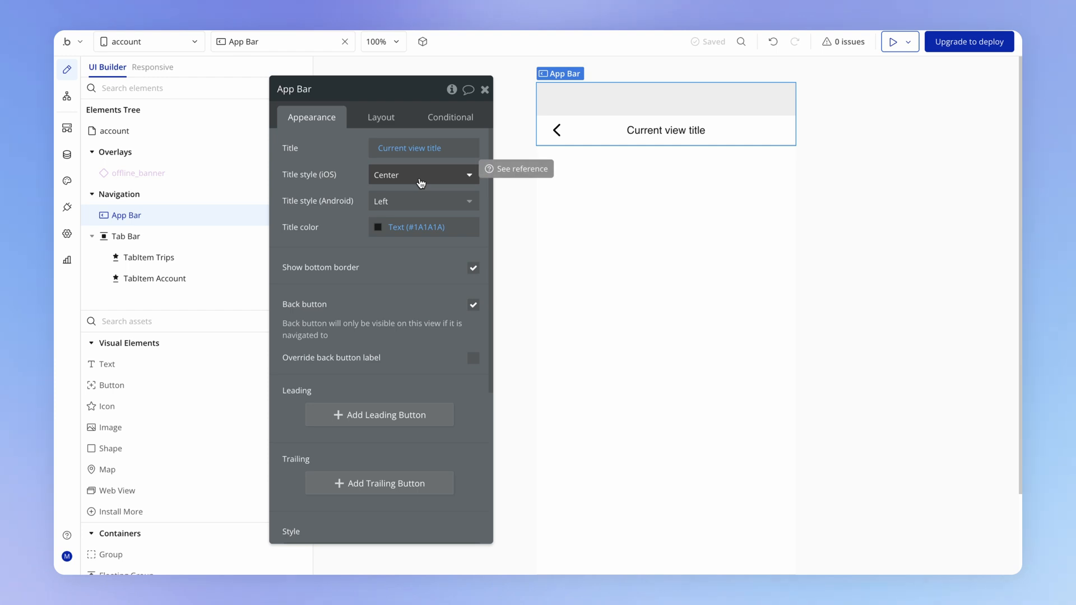
{"action": "mouse_move", "coordinate": [506, 212]}
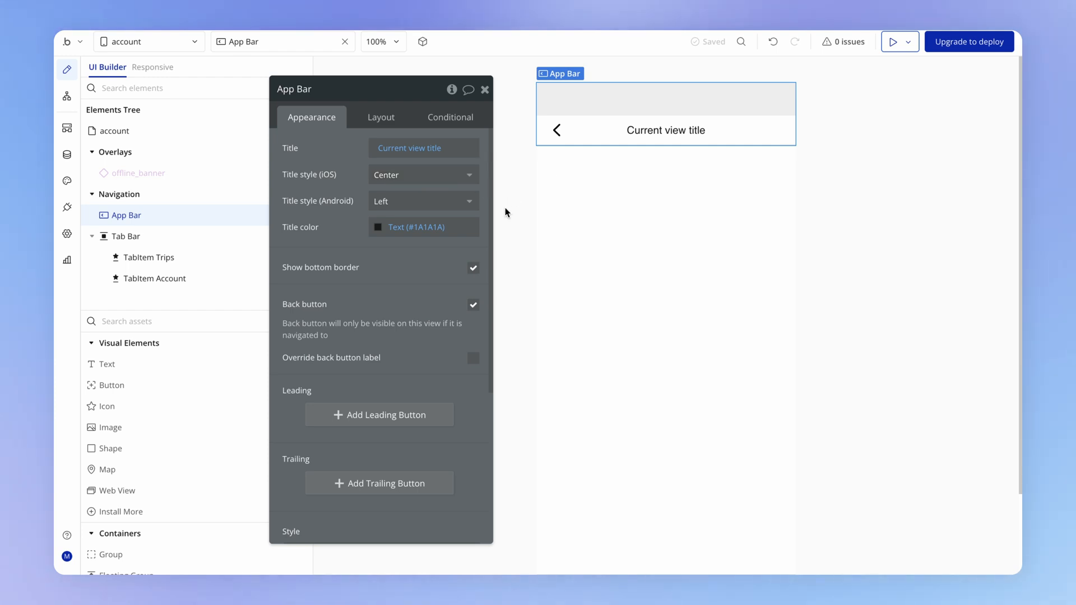
- Change the account view title to 'Account', then restore it to 'account'
{"action": "left_click", "coordinate": [114, 131]}
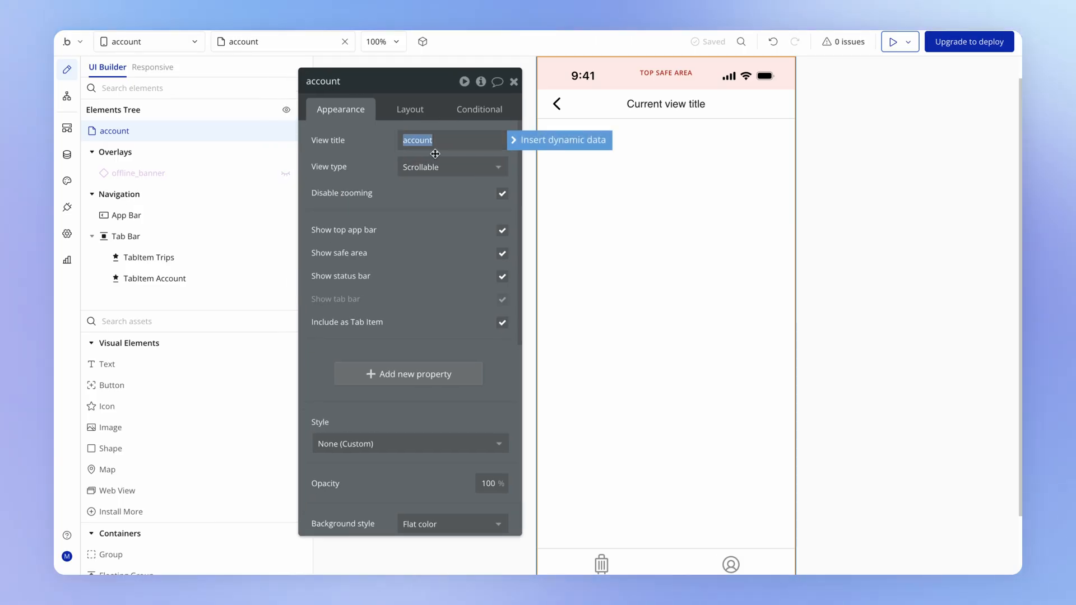
{"action": "type", "text": "Account"}
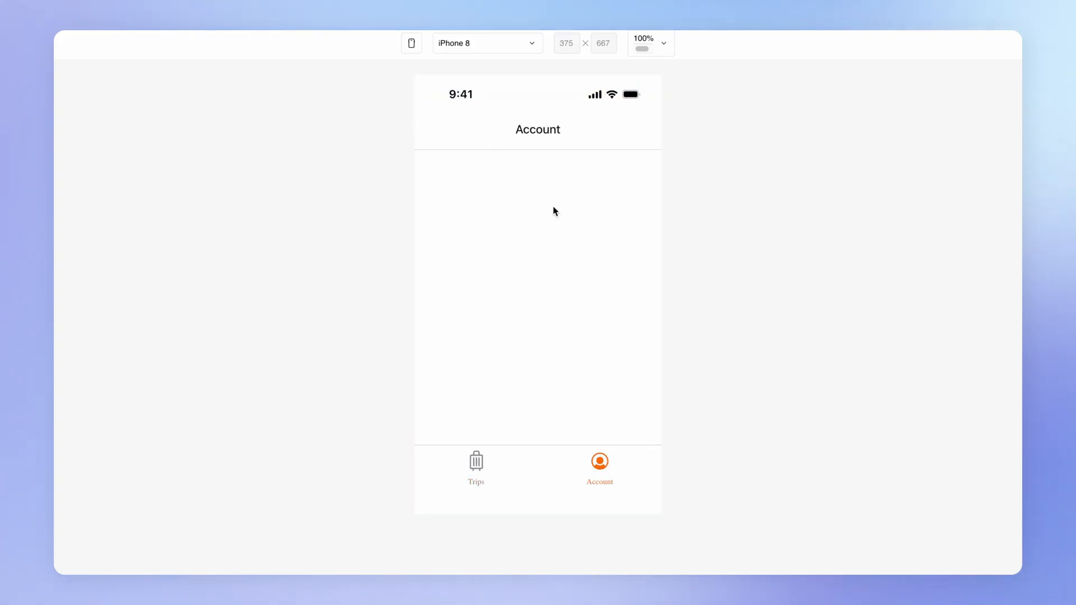
{"action": "double_click", "coordinate": [538, 129]}
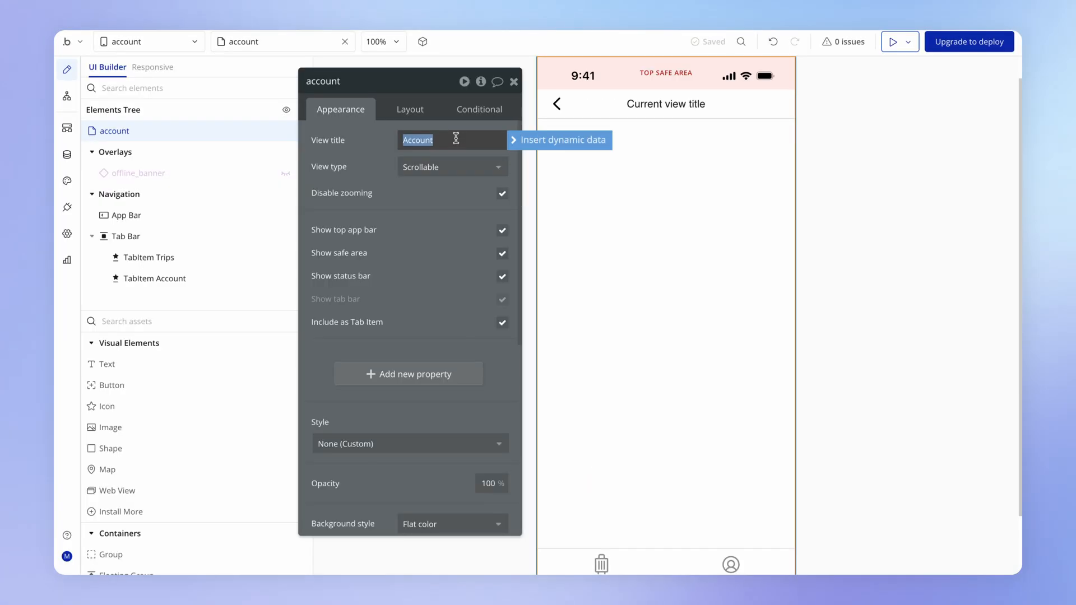
{"action": "type", "text": "account"}
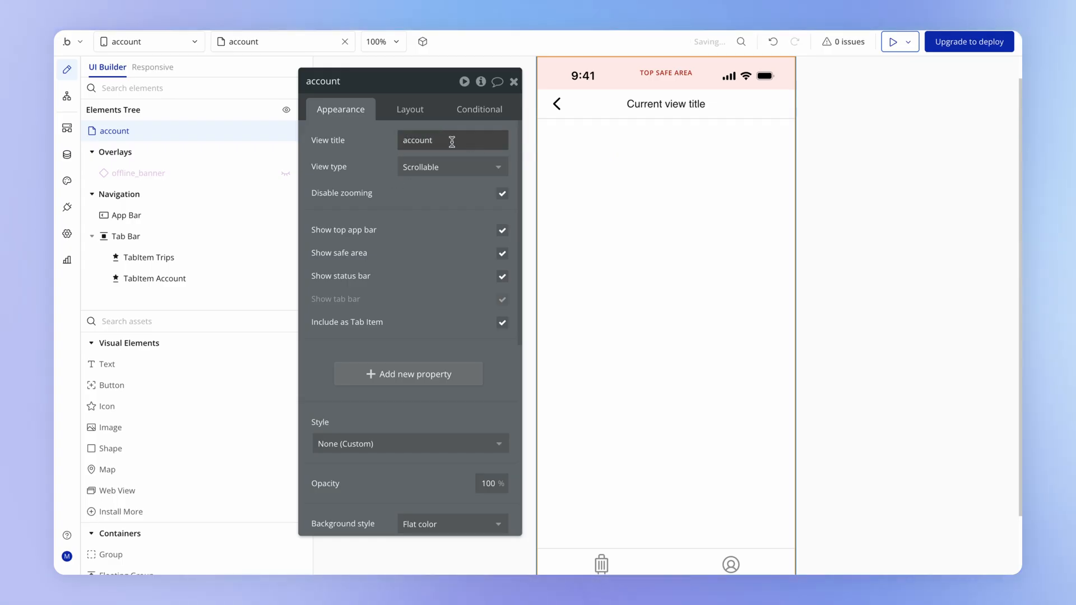
{"action": "left_click", "coordinate": [125, 214]}
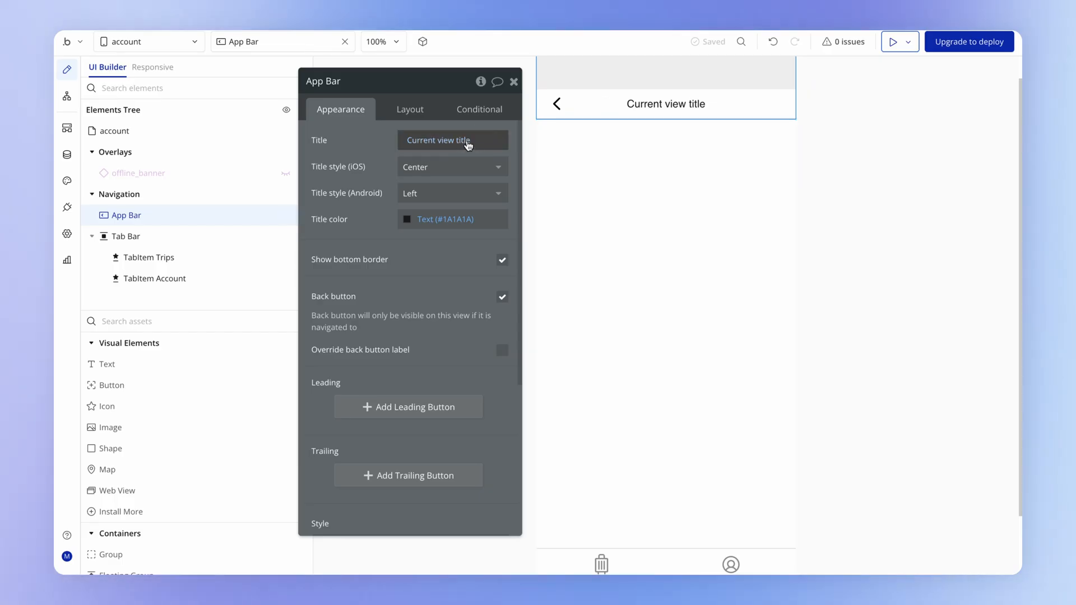
- Append the :uppercase operator to the app bar's Current view title expression
{"action": "left_click", "coordinate": [452, 140]}
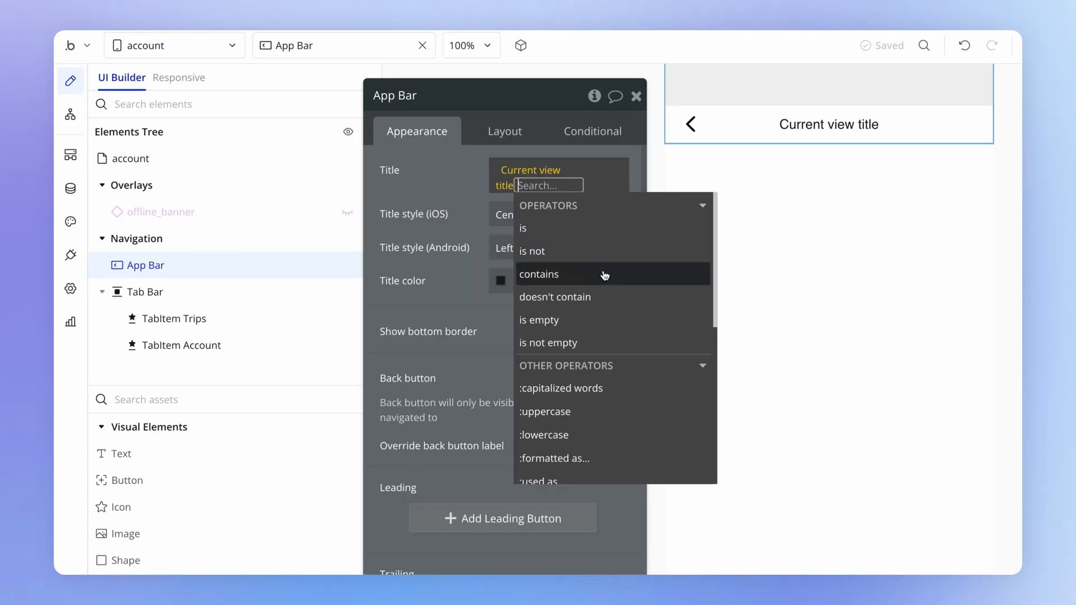
{"action": "mouse_move", "coordinate": [604, 274]}
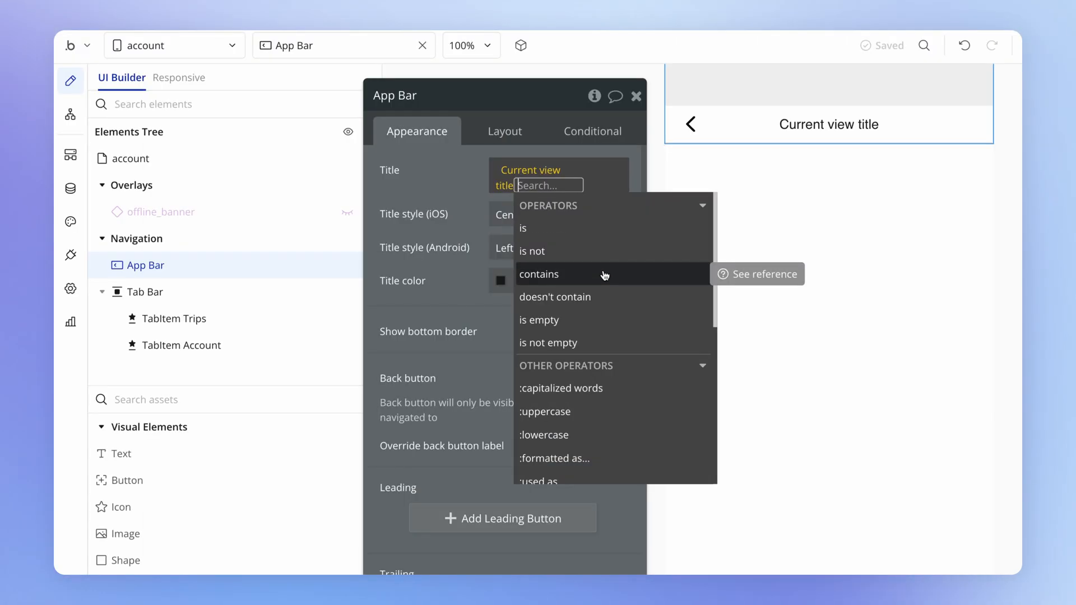
{"action": "mouse_move", "coordinate": [608, 305]}
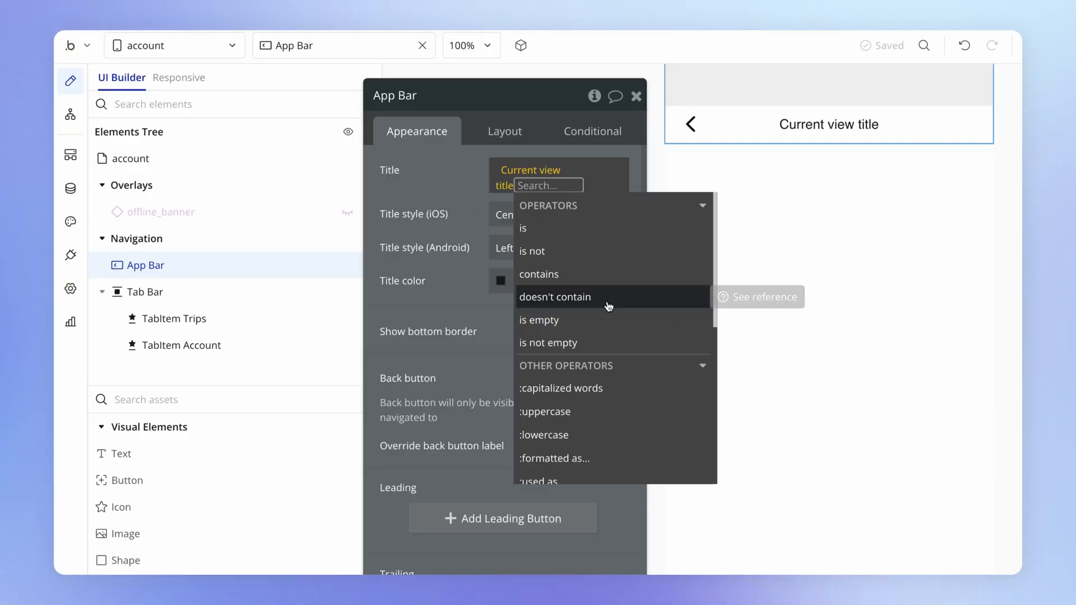
{"action": "mouse_move", "coordinate": [604, 343]}
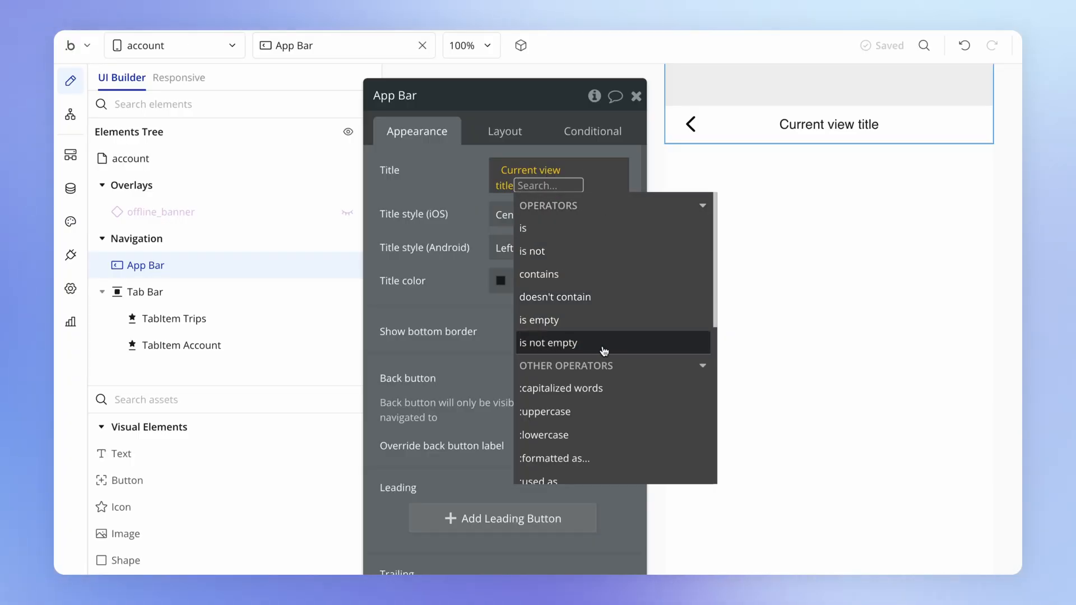
{"action": "scroll", "scroll_direction": "down", "scroll_amount": 3}
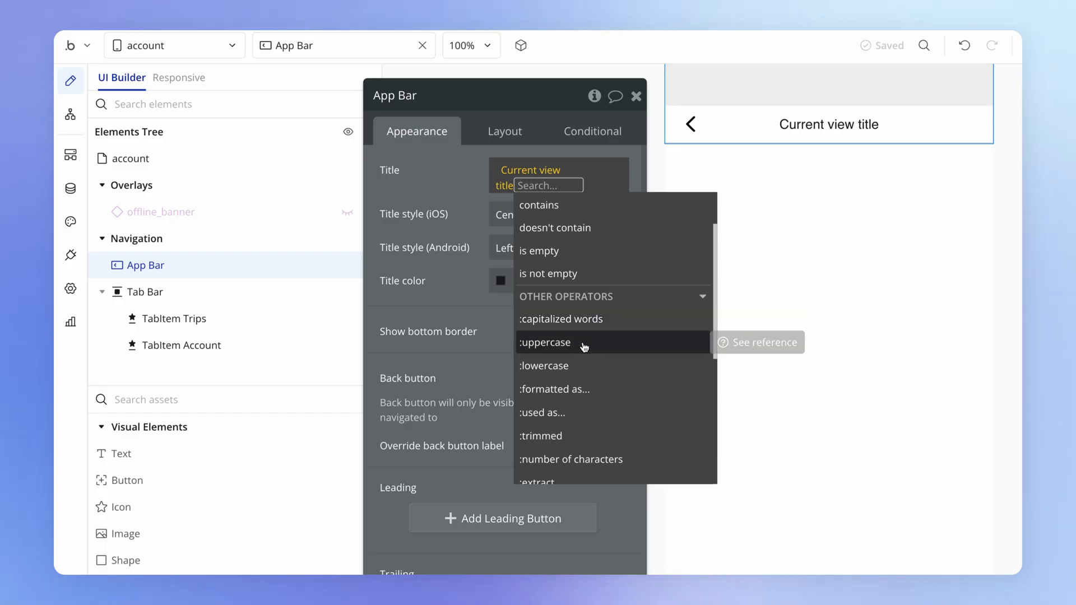
{"action": "left_click", "coordinate": [545, 342]}
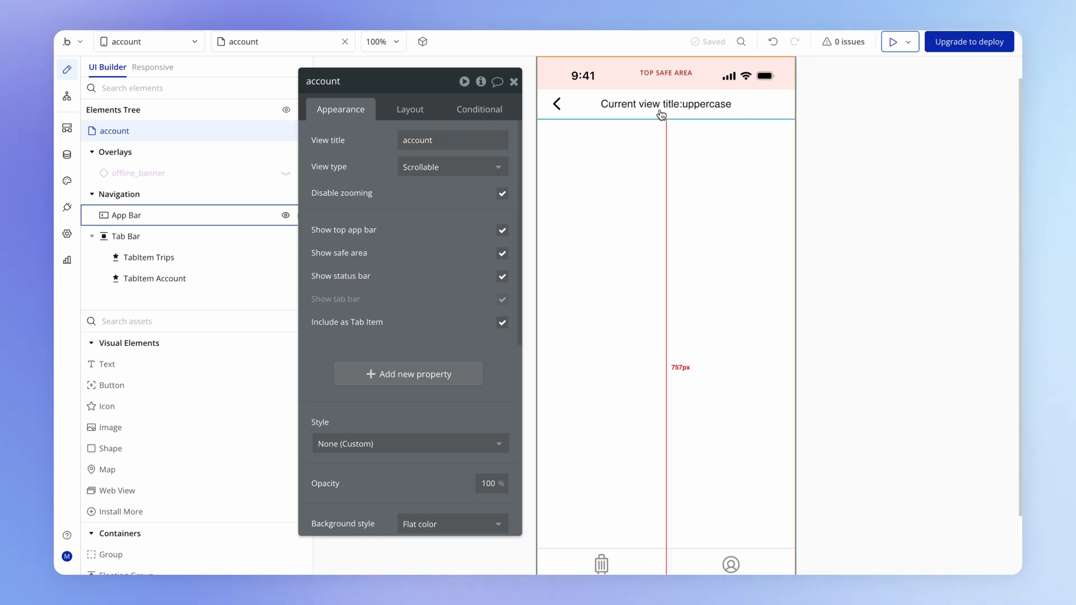
- Preview on iPhone 8 and confirm the Account app bar title reads 'ACCOUNT'
{"action": "left_click", "coordinate": [125, 215]}
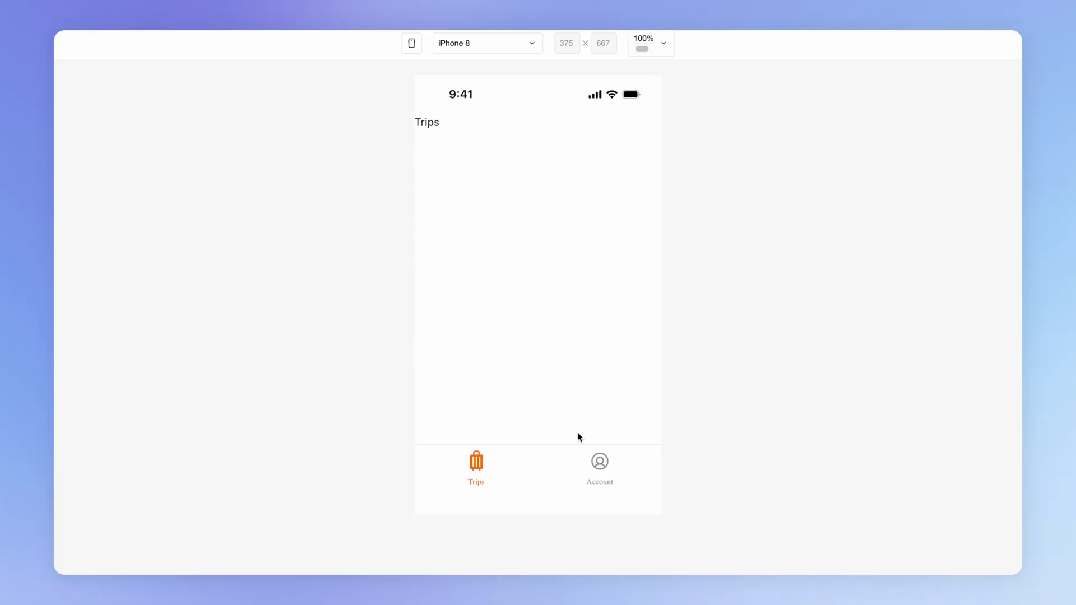
{"action": "left_click", "coordinate": [599, 467]}
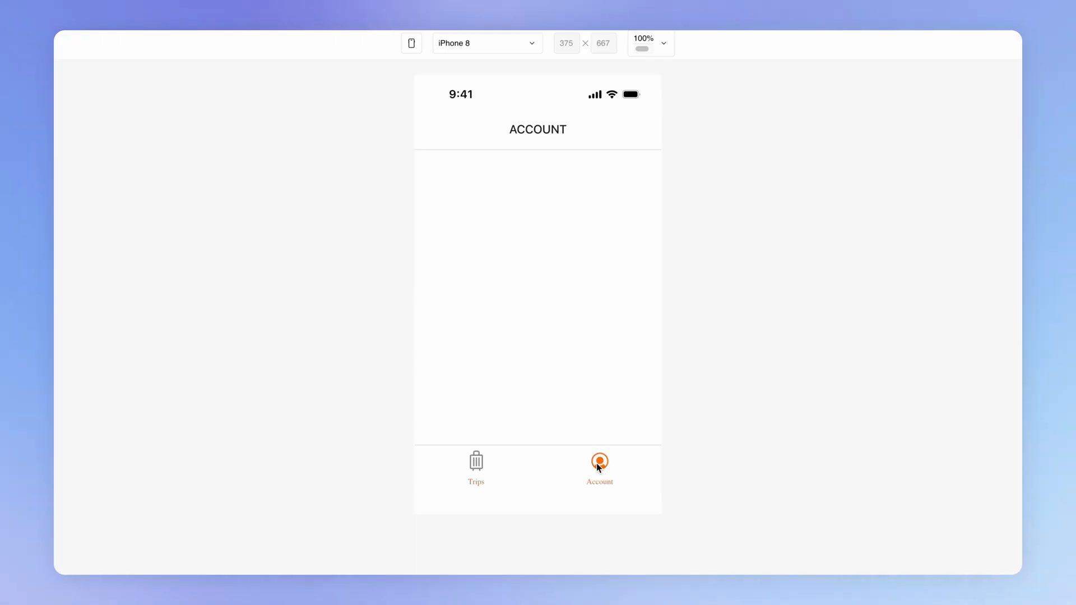
{"action": "double_click", "coordinate": [538, 130]}
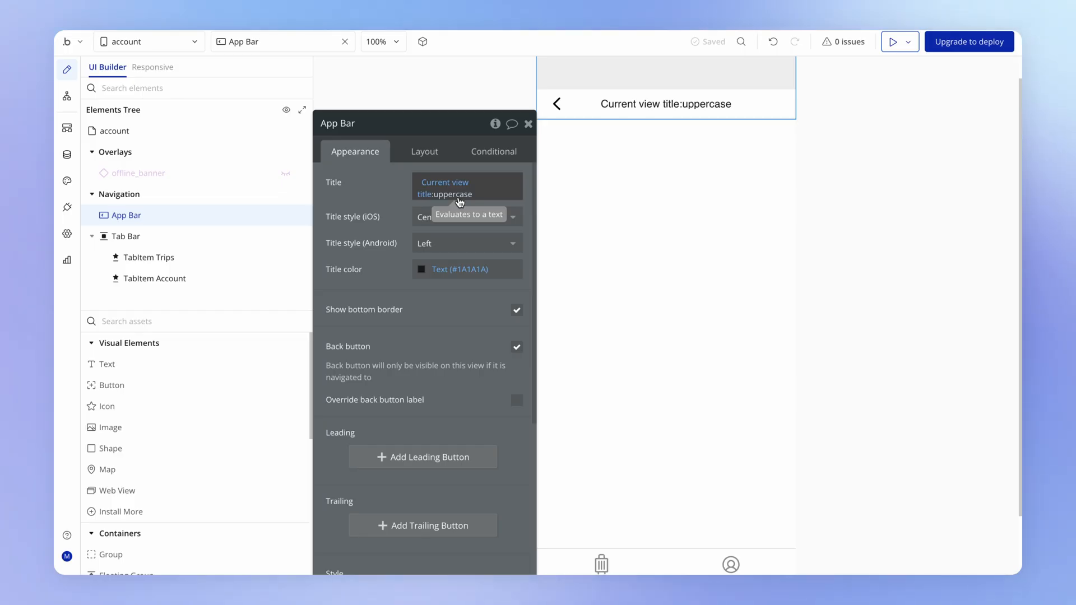
- Delete :uppercase from the app bar title and bring up the App Manager page list
{"action": "left_click", "coordinate": [456, 194]}
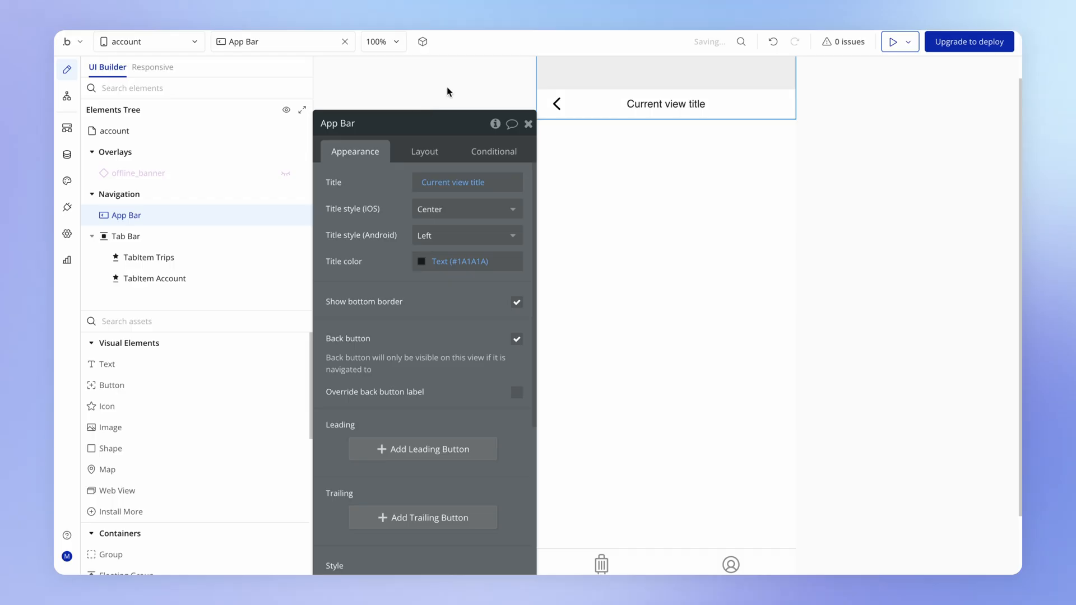
{"action": "left_click", "coordinate": [113, 131]}
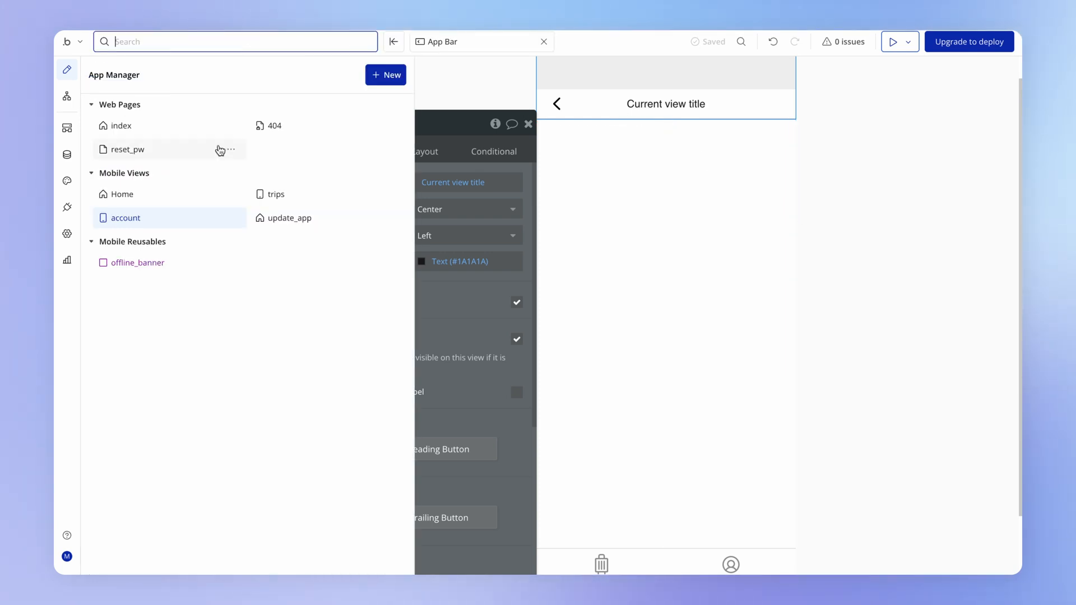
- Open the trips mobile view and set its view title to 'Trips'
{"action": "left_click", "coordinate": [276, 193]}
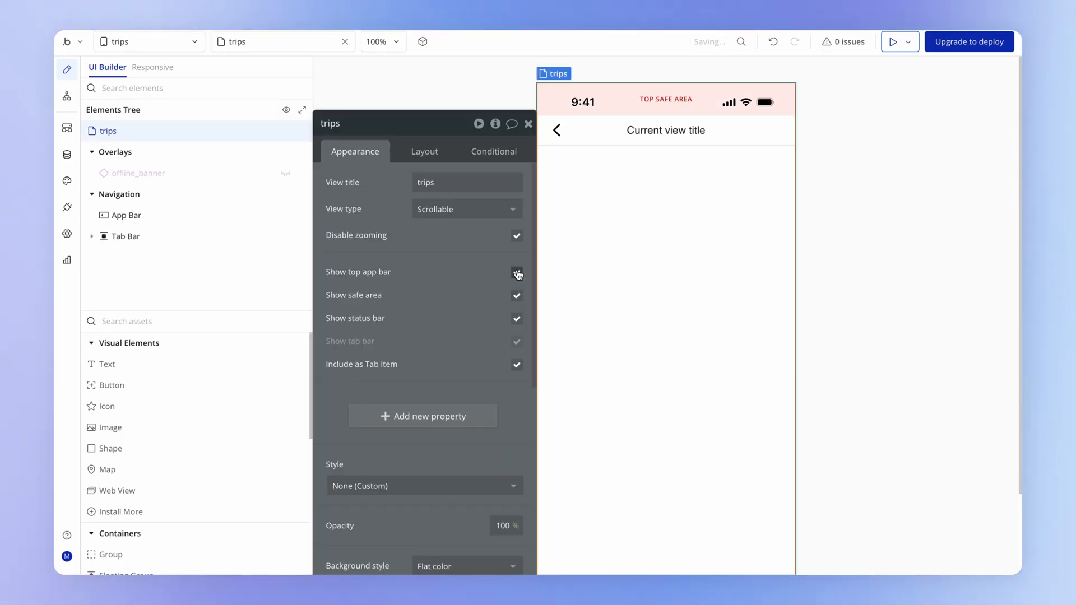
{"action": "left_click", "coordinate": [126, 214]}
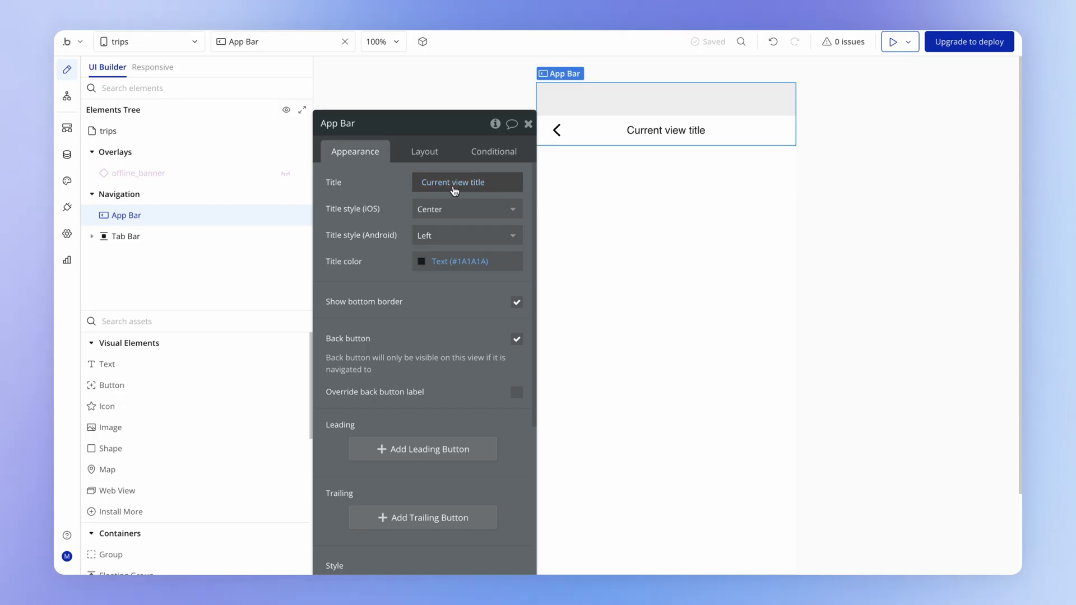
{"action": "left_click", "coordinate": [107, 131]}
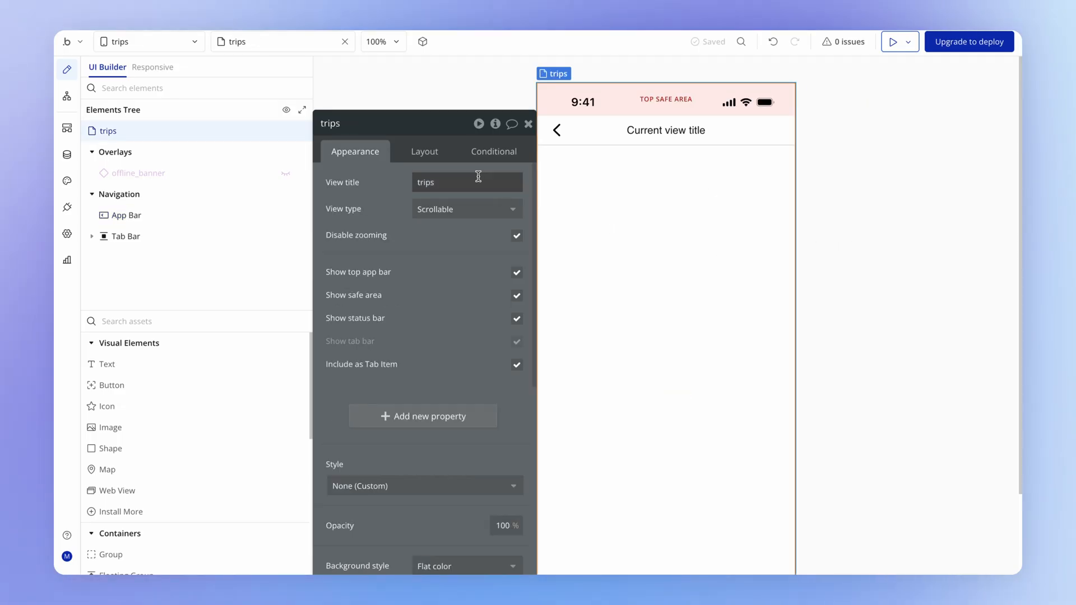
{"action": "type", "text": "Trips"}
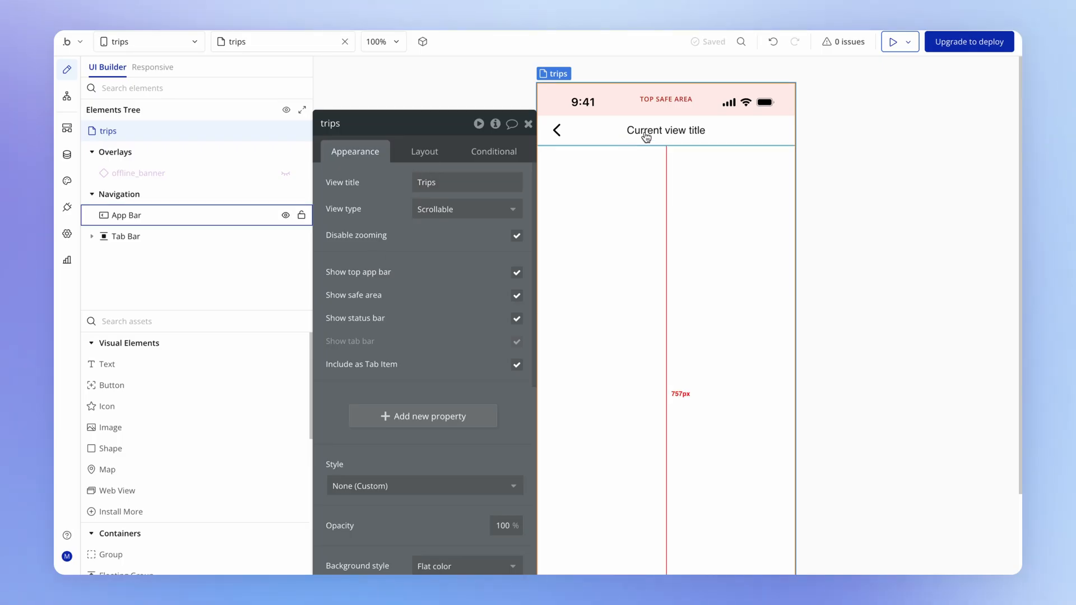
{"action": "left_click", "coordinate": [125, 215]}
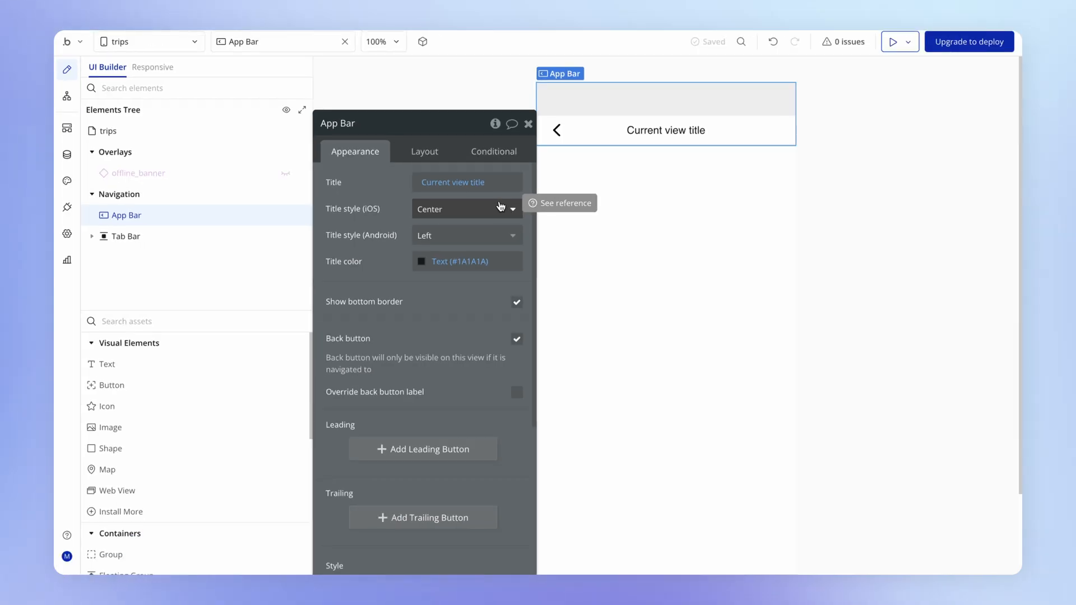
{"action": "left_click", "coordinate": [466, 208]}
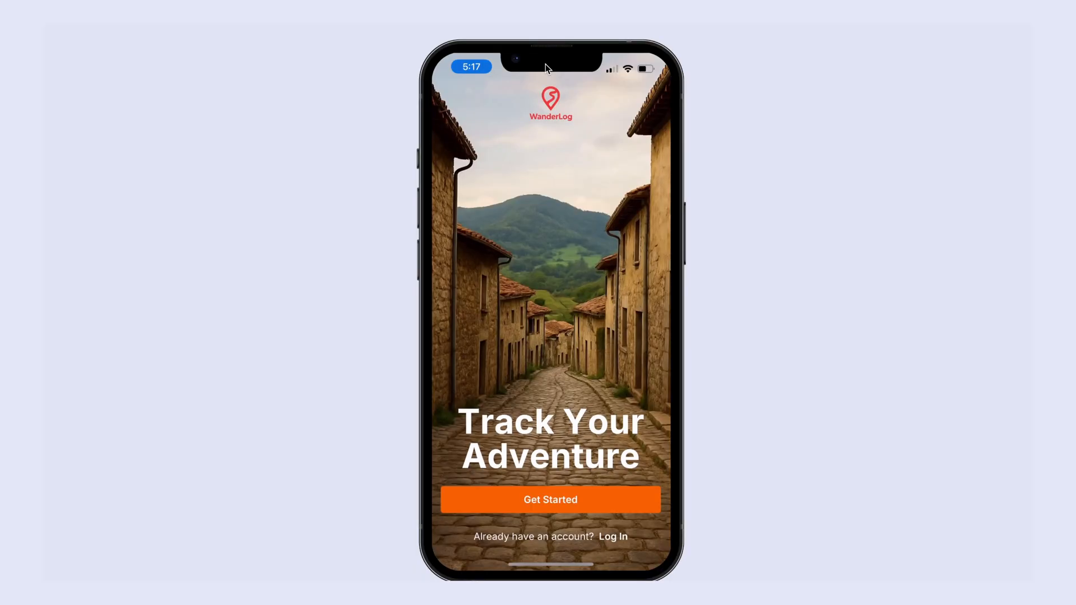
- Get past the iPhone welcome screen to the Trips view with its large title
{"action": "left_click", "coordinate": [549, 499]}
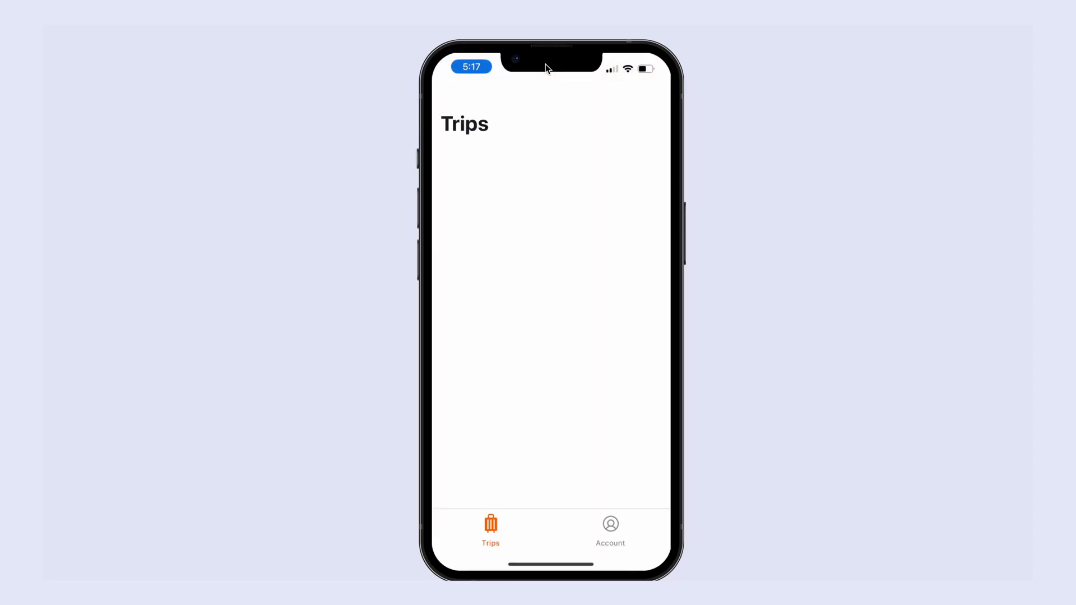
{"action": "mouse_move", "coordinate": [457, 160]}
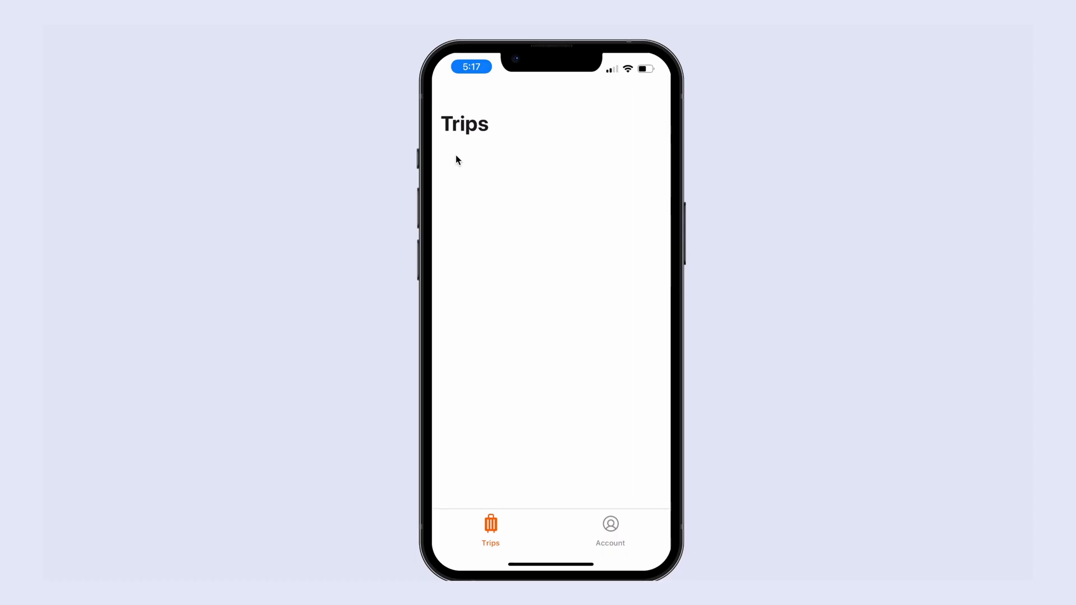
{"action": "mouse_move", "coordinate": [554, 287]}
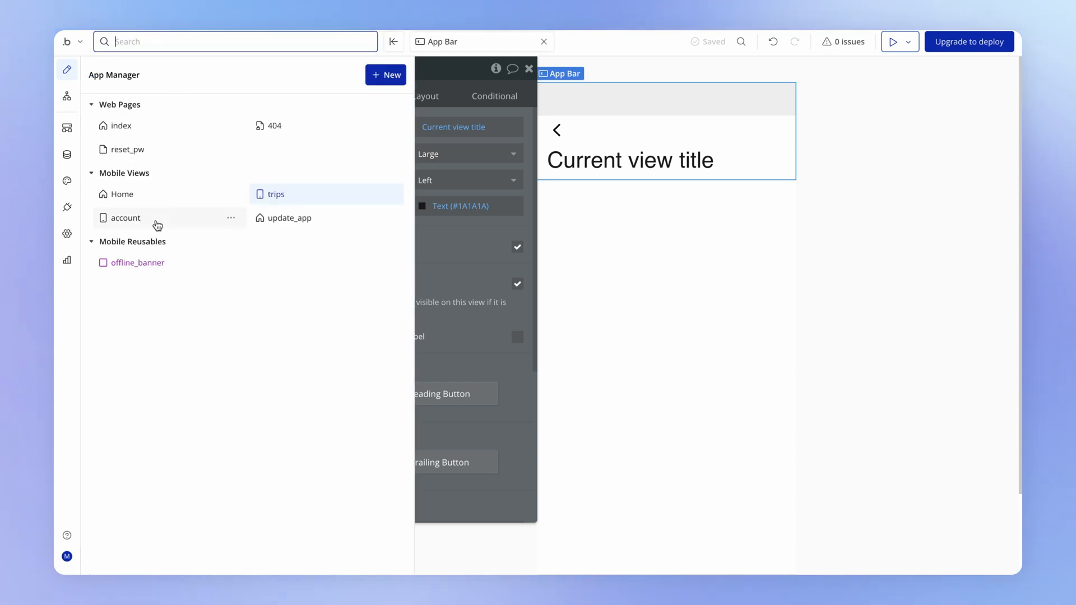
- Open the account mobile view from the App Manager's Mobile Views list
{"action": "left_click", "coordinate": [125, 217]}
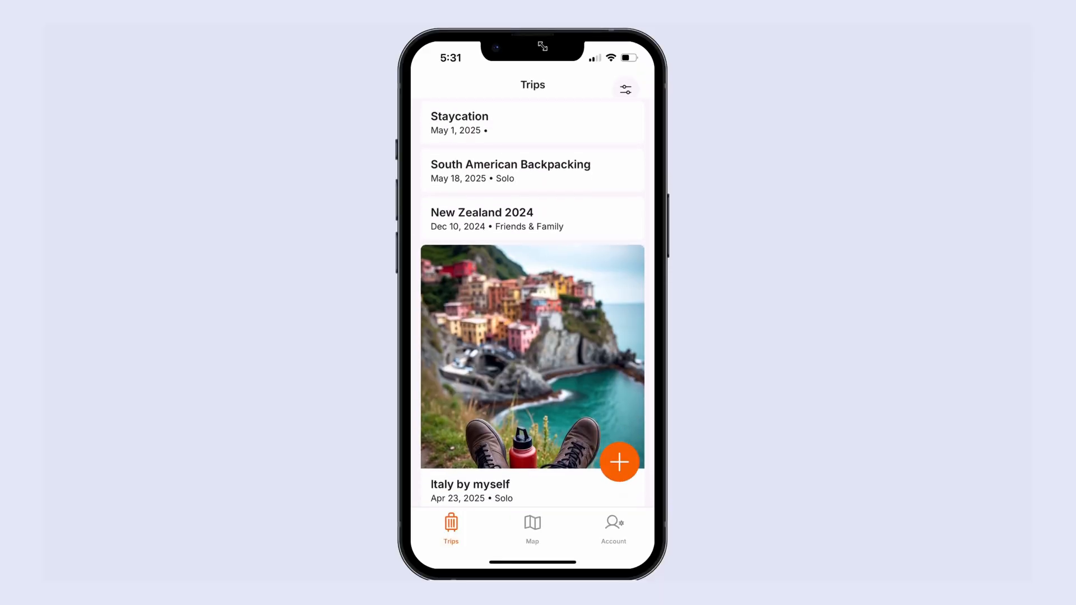
{"action": "scroll", "scroll_direction": "down", "scroll_amount": 3}
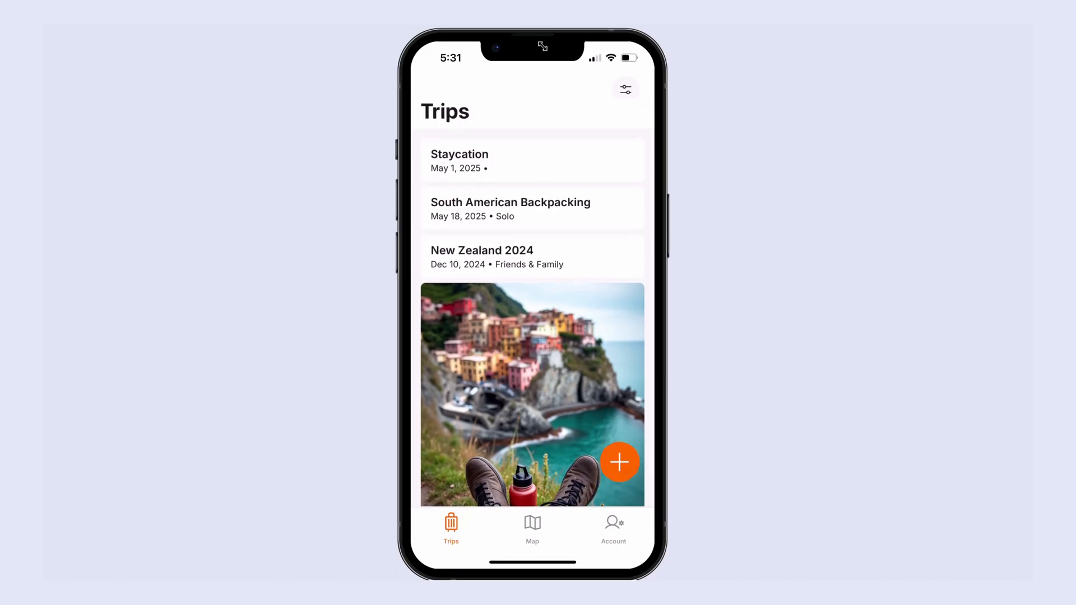
{"action": "scroll", "scroll_direction": "down", "scroll_amount": 3}
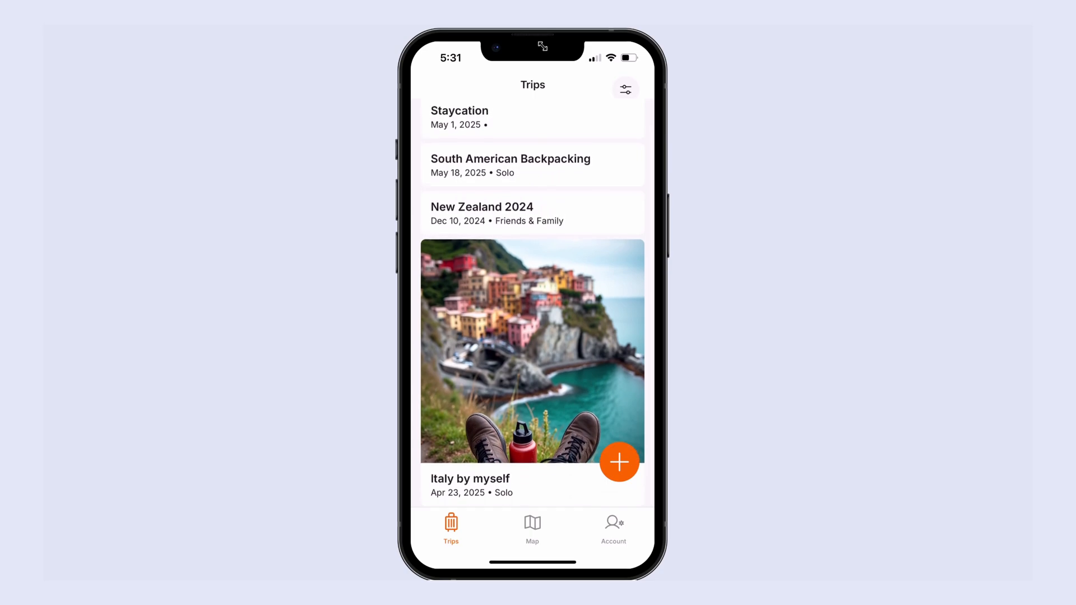
{"action": "scroll", "scroll_direction": "down", "scroll_amount": 3}
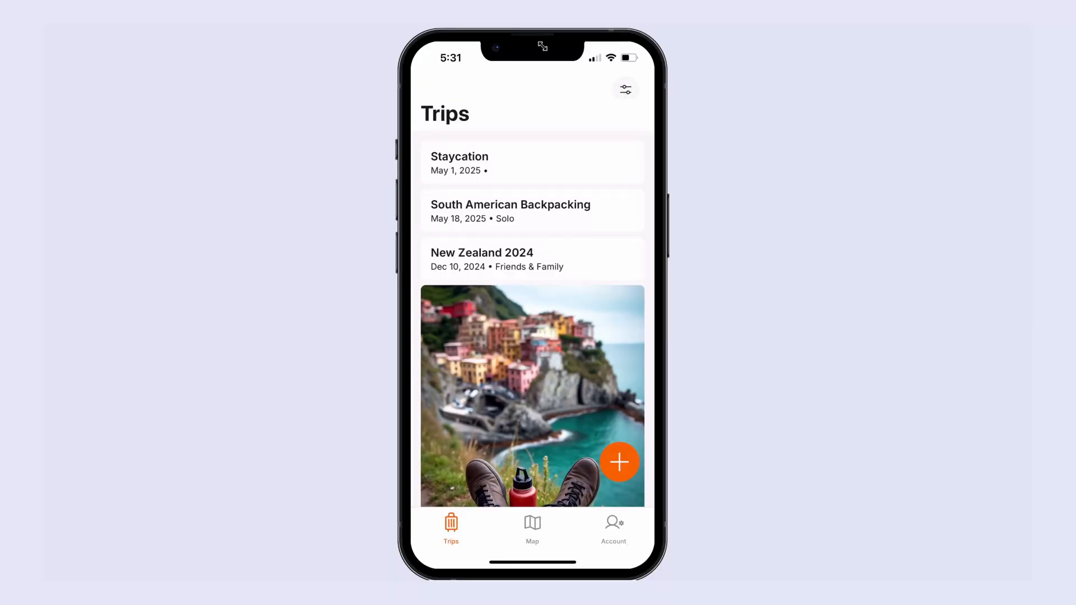